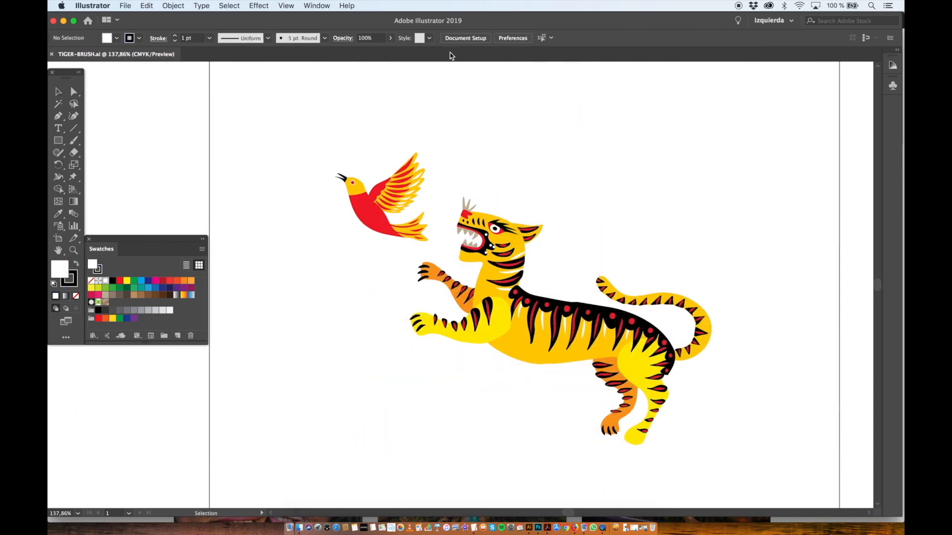
mouse_move(436, 98)
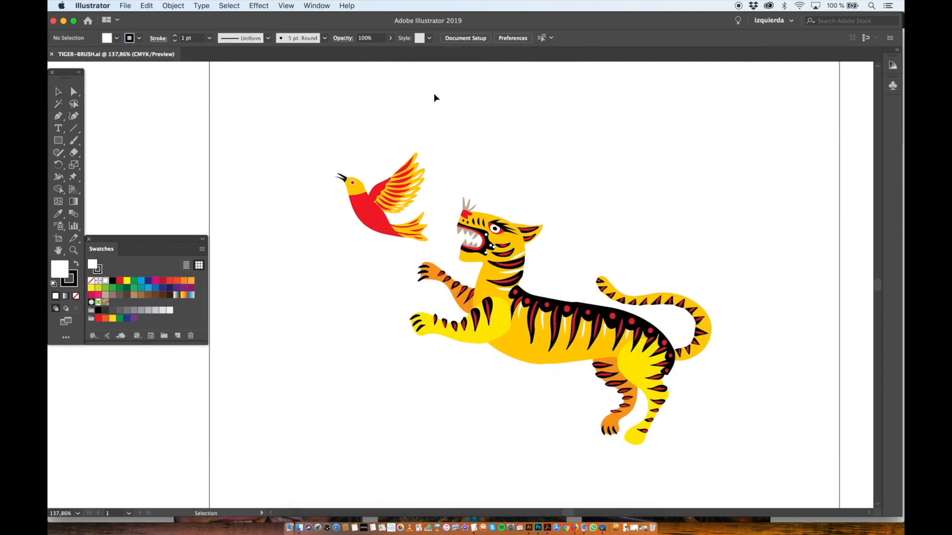
mouse_move(436, 91)
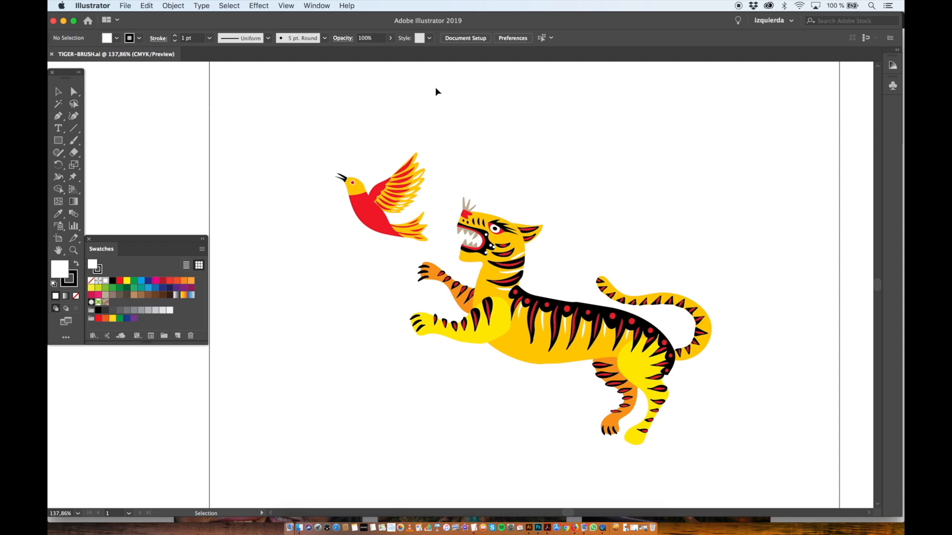
mouse_move(447, 91)
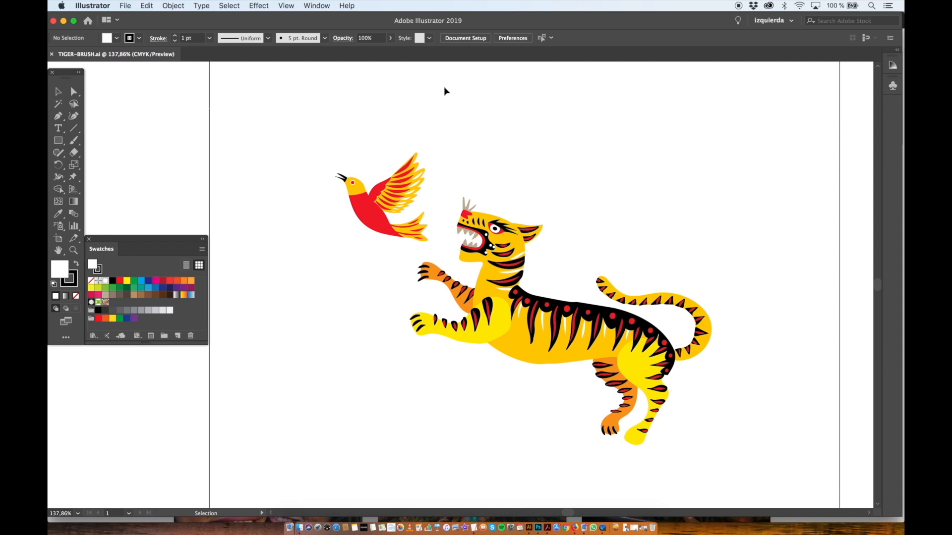
Step: Show the Libraries panel, search 'VECTOR', and switch to the Downloads library of saved stock assets
left_click(316, 6)
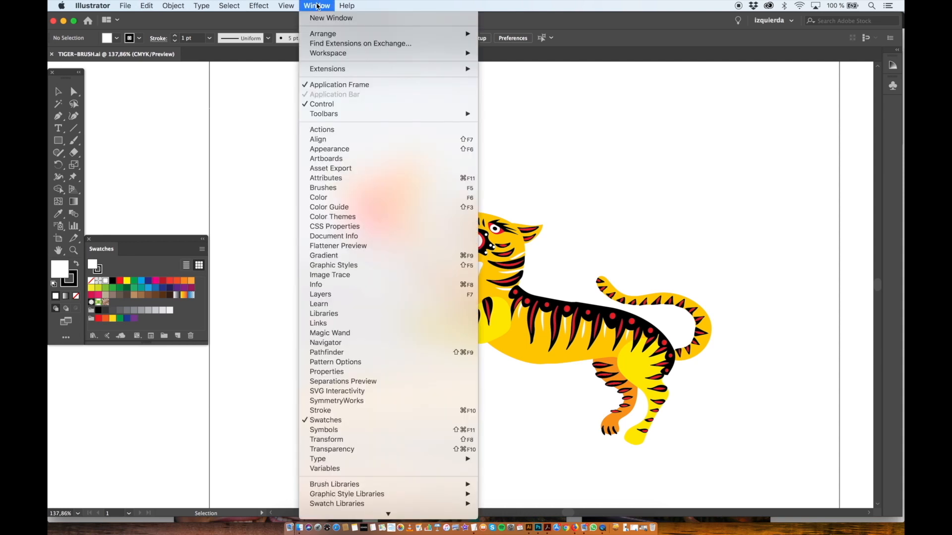
mouse_move(343, 321)
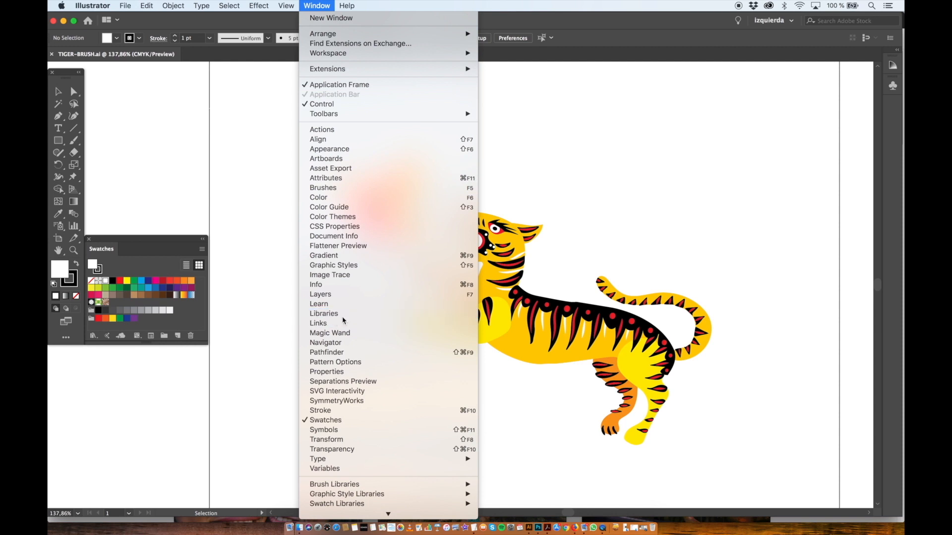
left_click(323, 314)
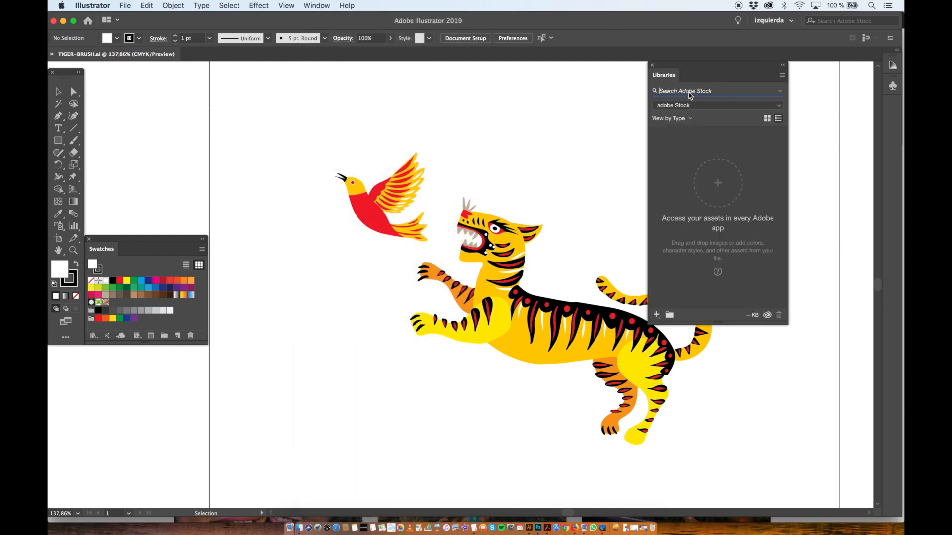
type("VECTOR BRUSH")
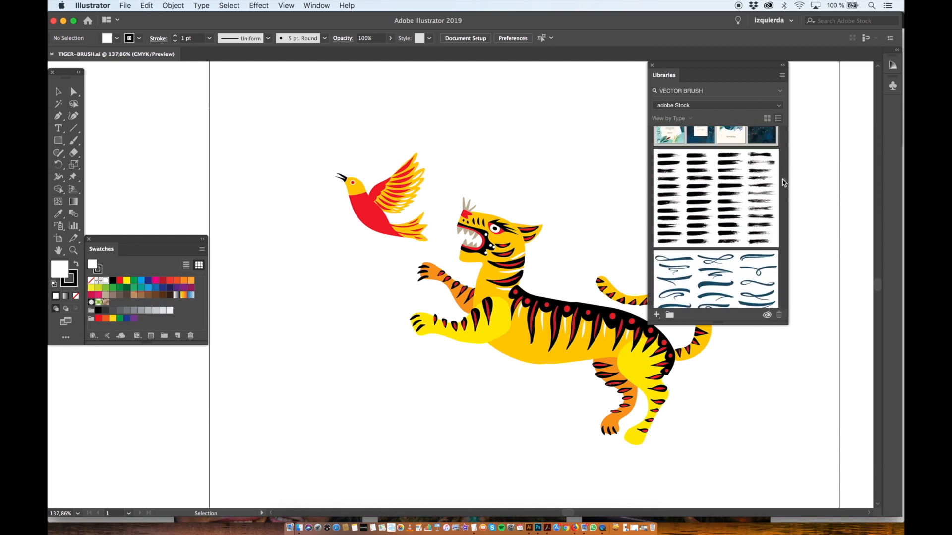
scroll("down", 3)
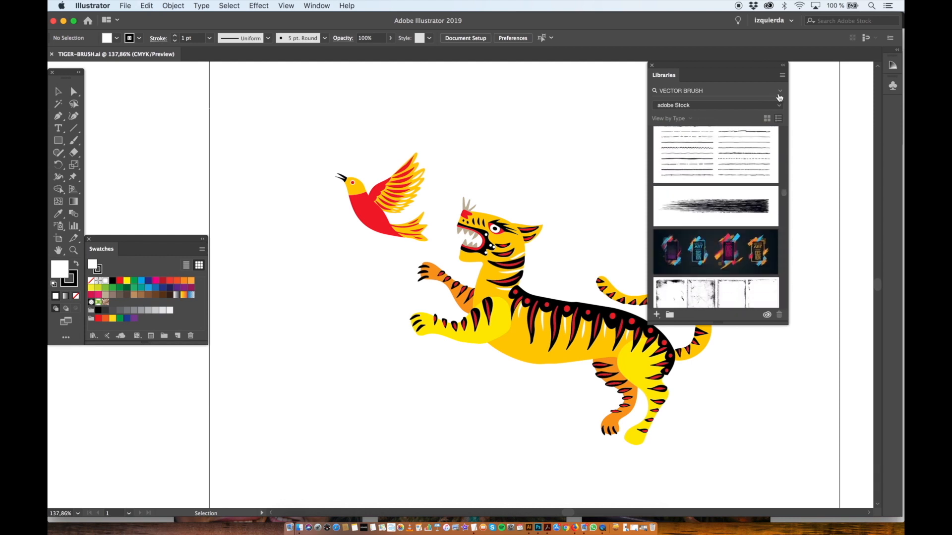
left_click(780, 104)
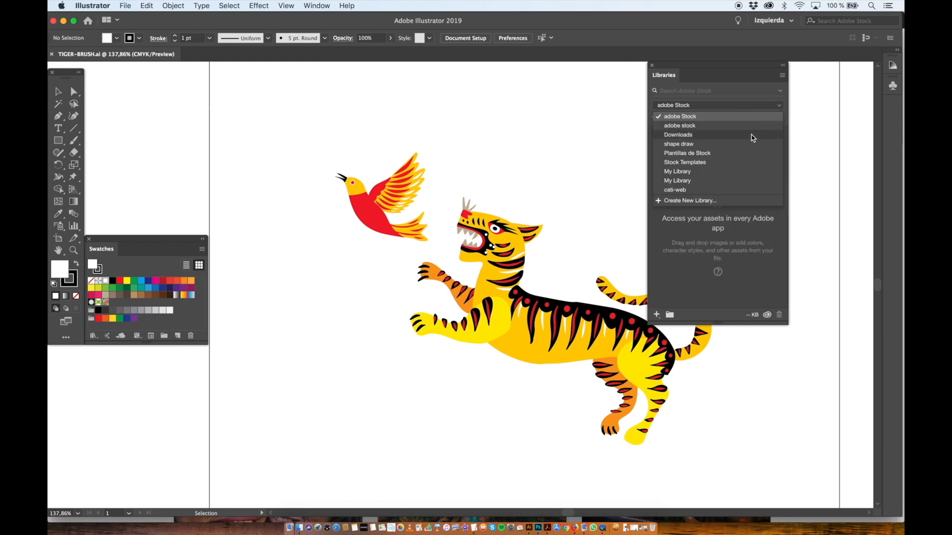
left_click(678, 133)
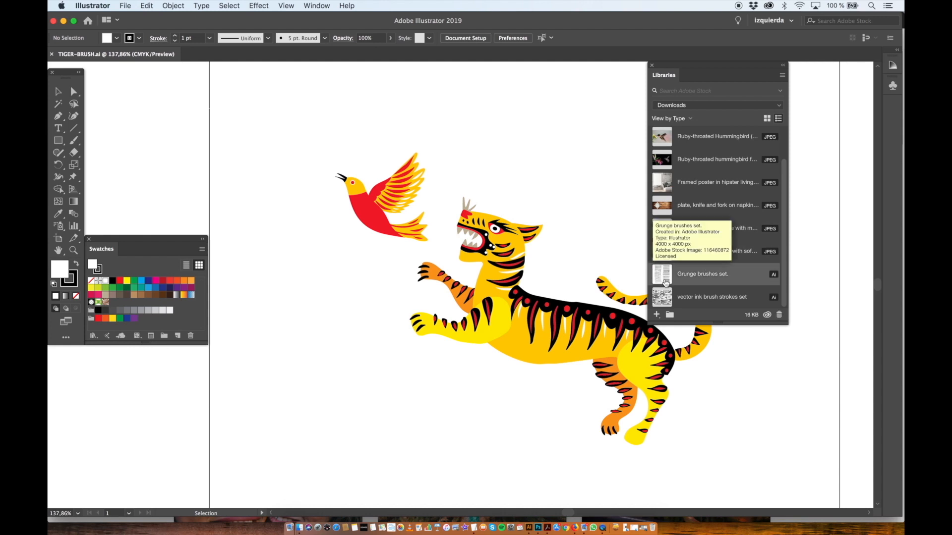
mouse_move(664, 276)
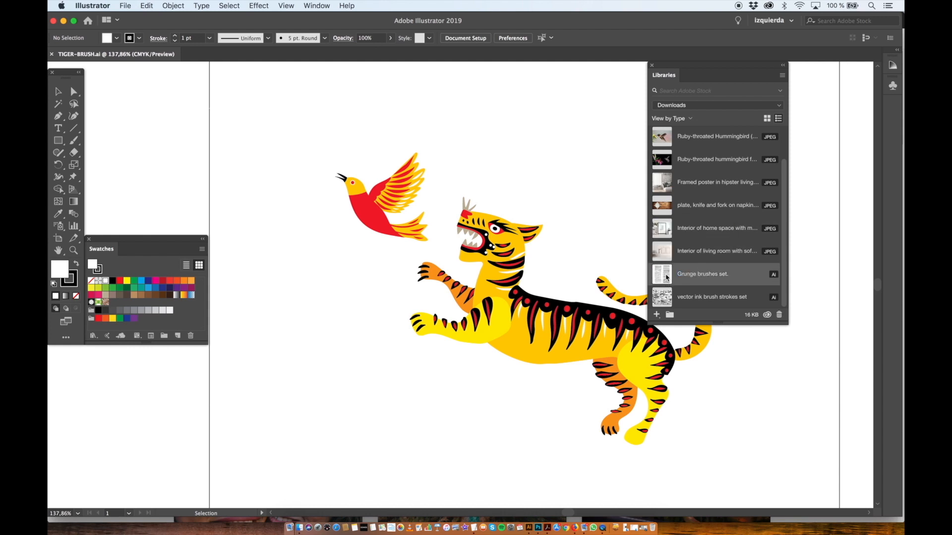
Step: Open the Grunge brushes set file and browse its strokes in the Brushes panel
double_click(702, 274)
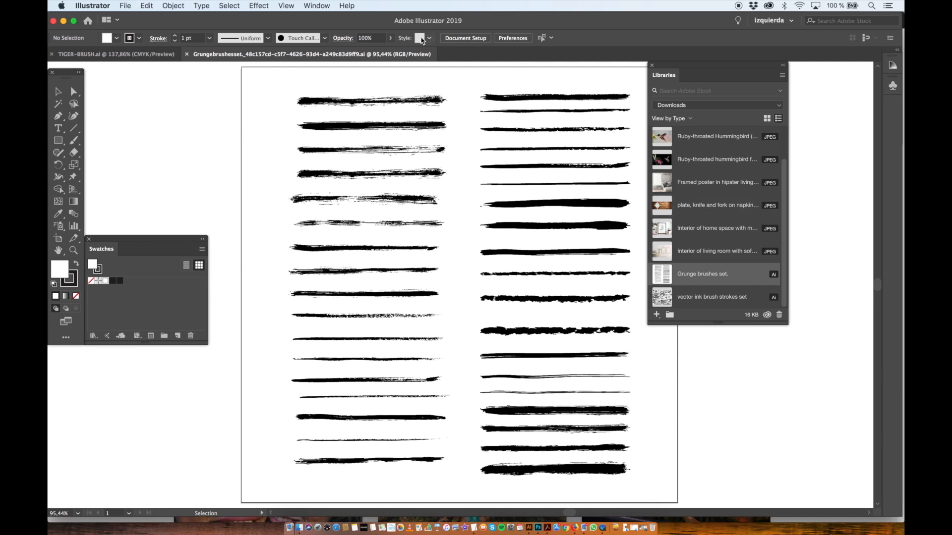
mouse_move(212, 132)
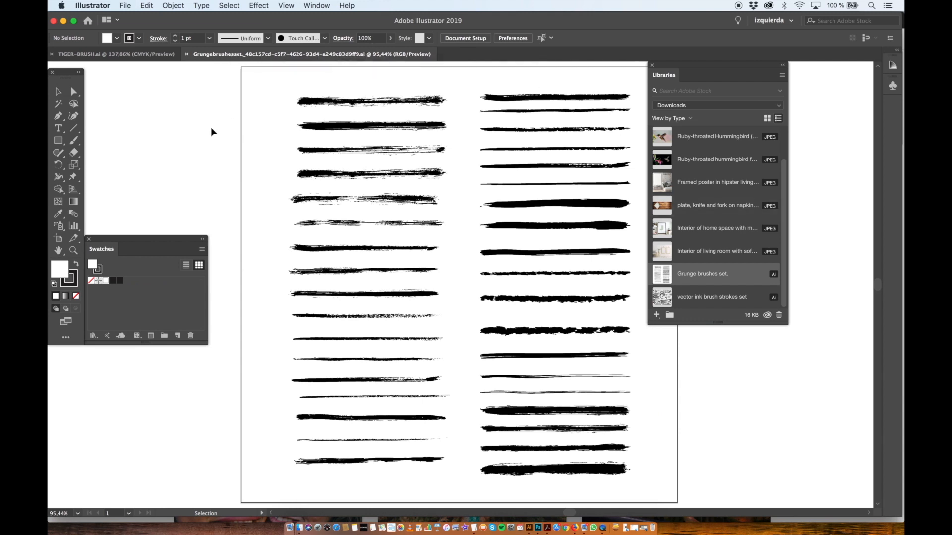
mouse_move(317, 6)
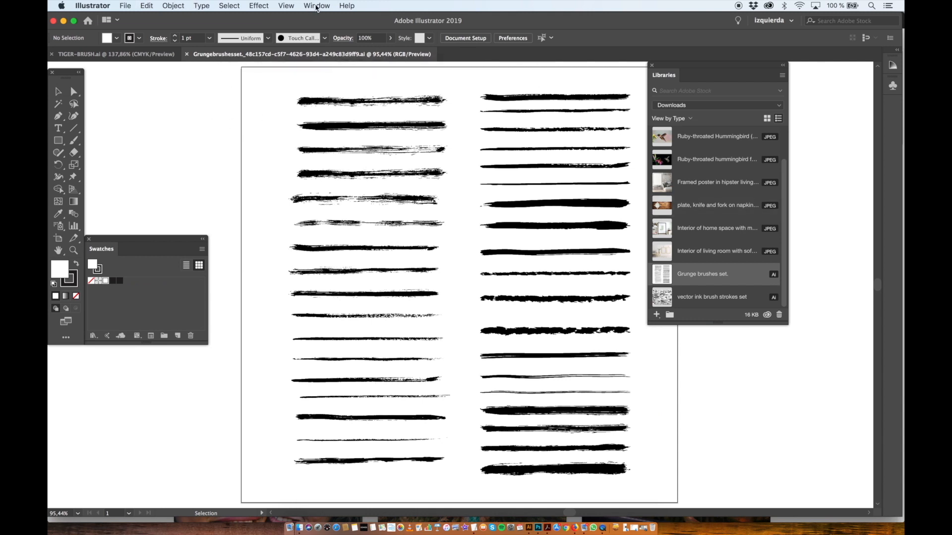
left_click(317, 6)
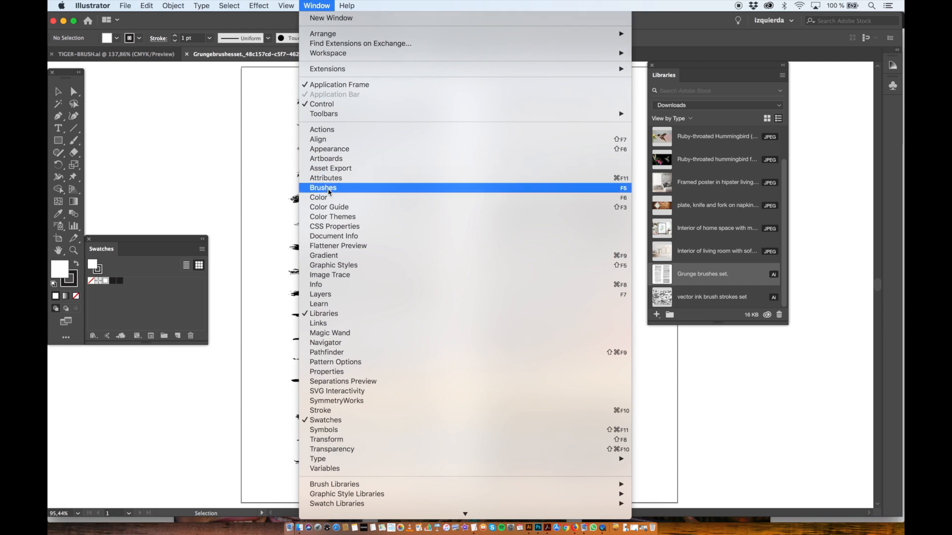
left_click(324, 188)
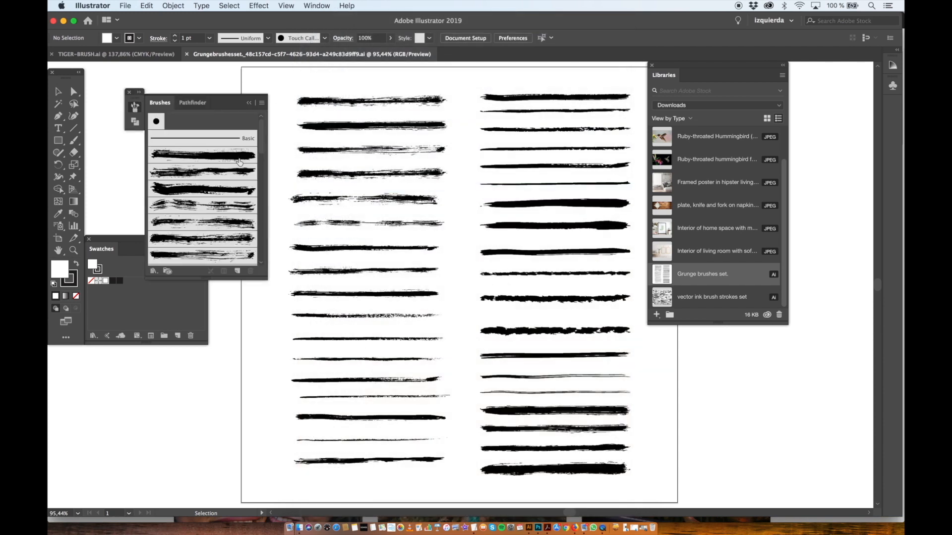
scroll("down", 3)
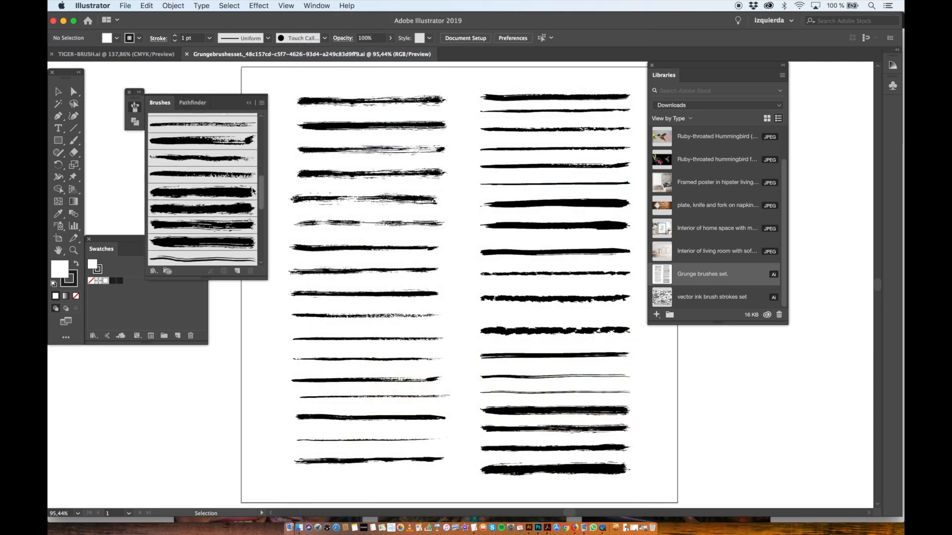
scroll("down", 3)
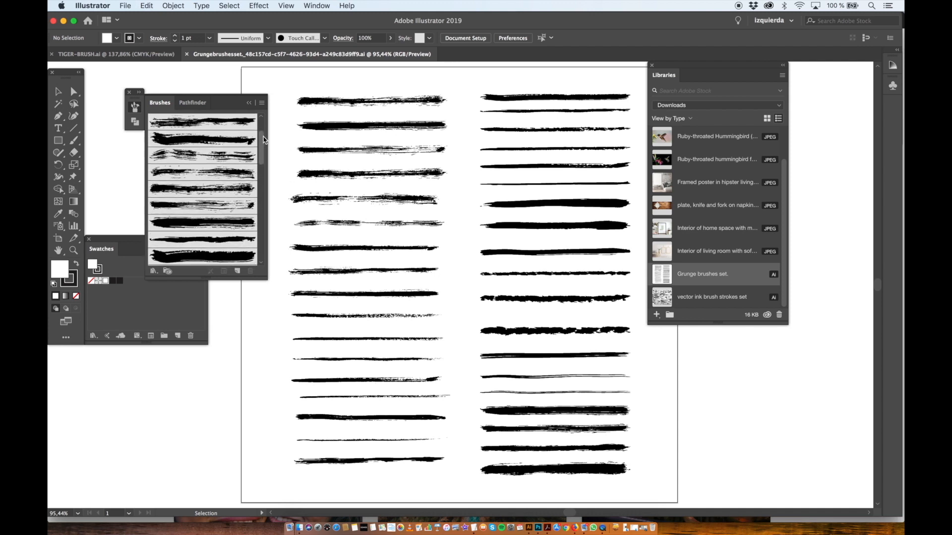
Step: Save the grunge brushes as a brush library named ADOBE-ART-BRUSH
left_click(262, 102)
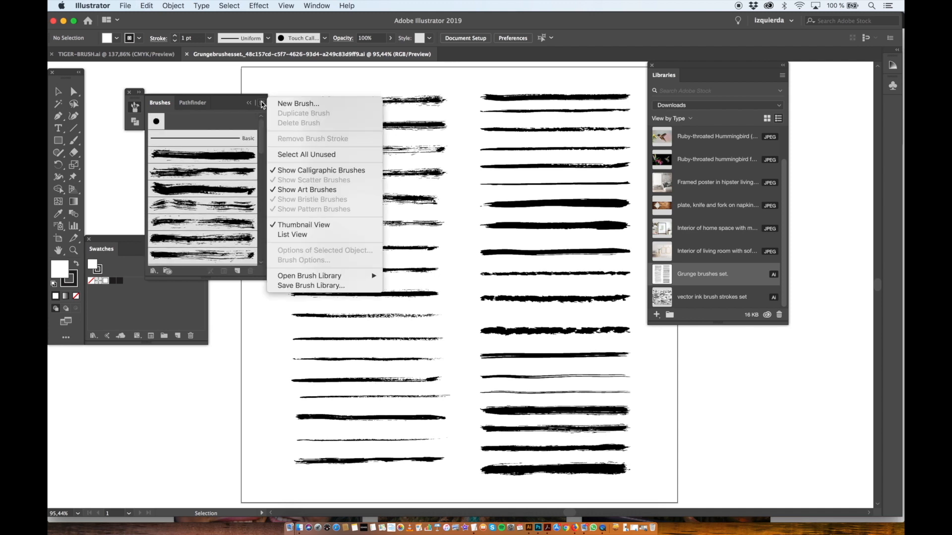
mouse_move(315, 272)
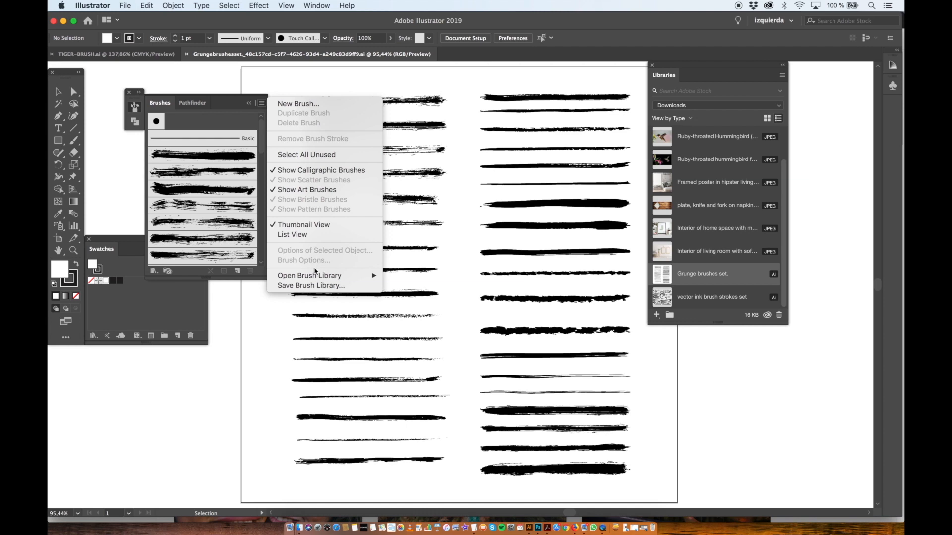
mouse_move(310, 285)
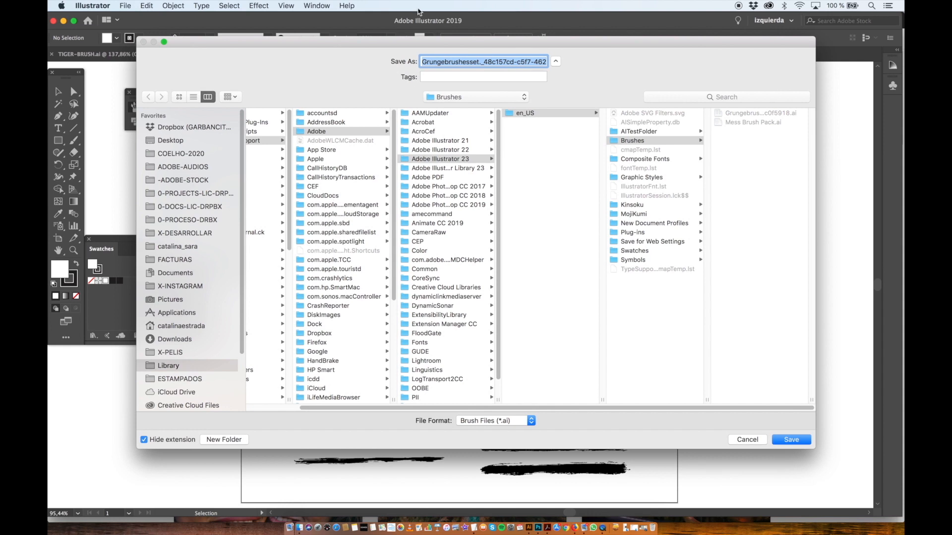
type("ADOBE-")
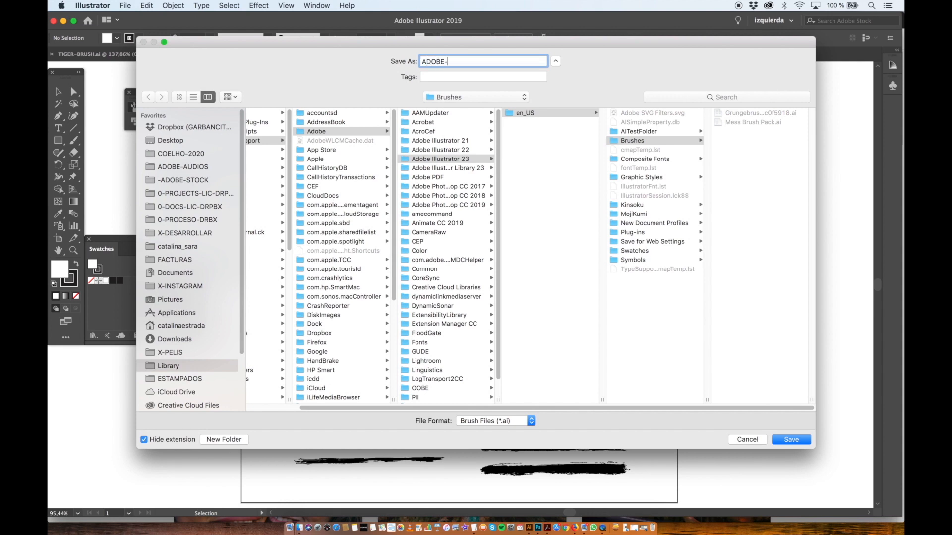
type("ART-BRUSH")
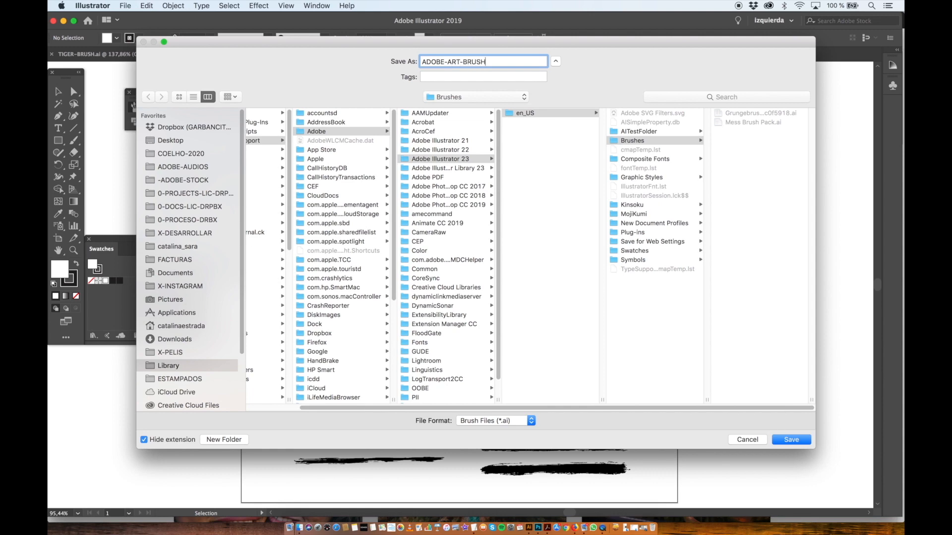
left_click(792, 439)
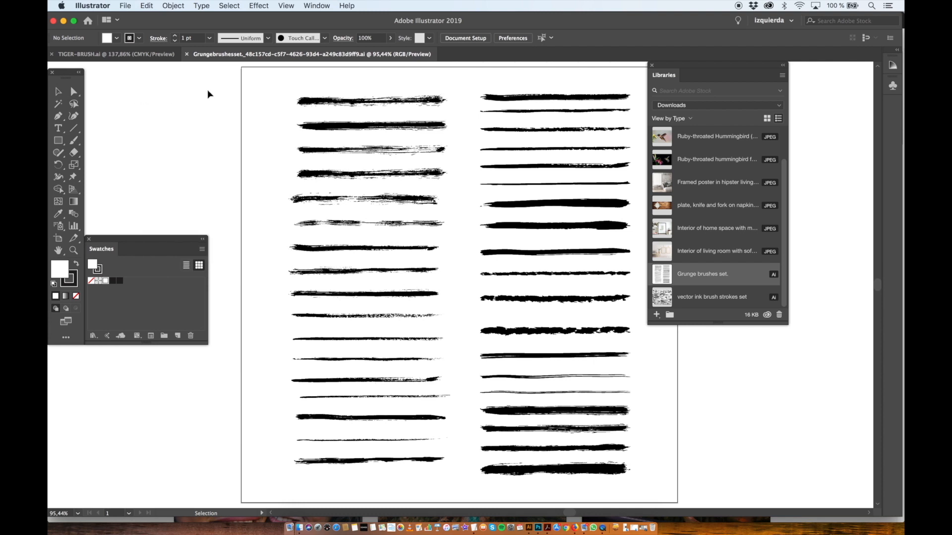
Step: Return to the tiger document and load the user-defined ADOBE-ART-BRUSH grunge brush library
left_click(109, 53)
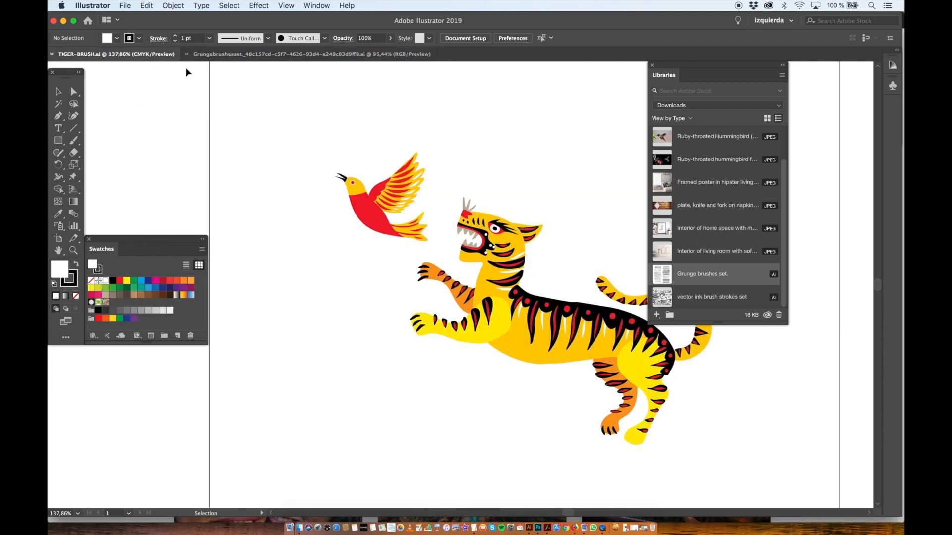
left_click(653, 65)
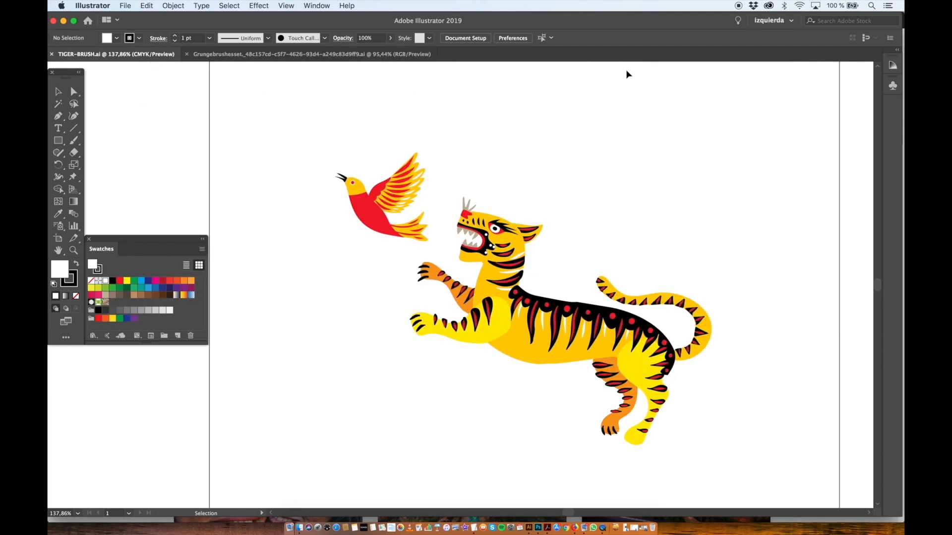
mouse_move(317, 6)
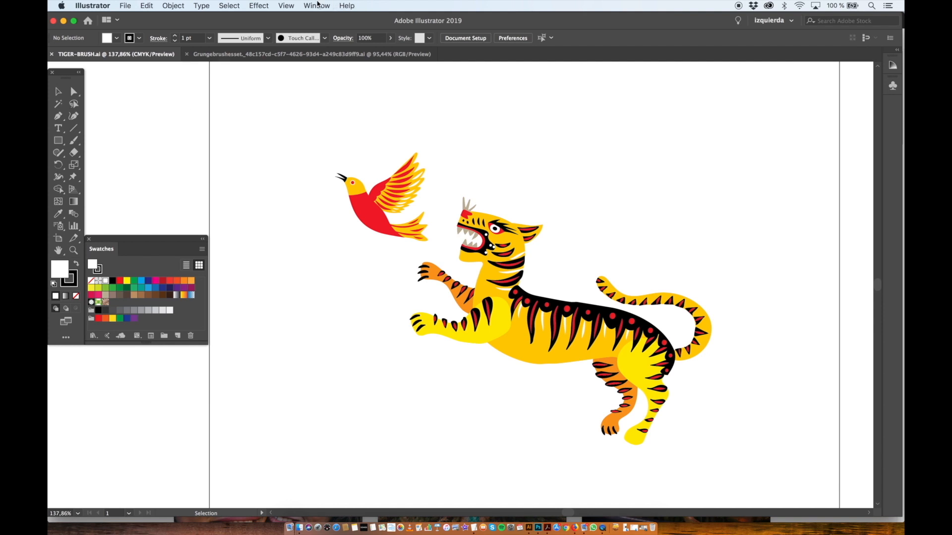
left_click(316, 5)
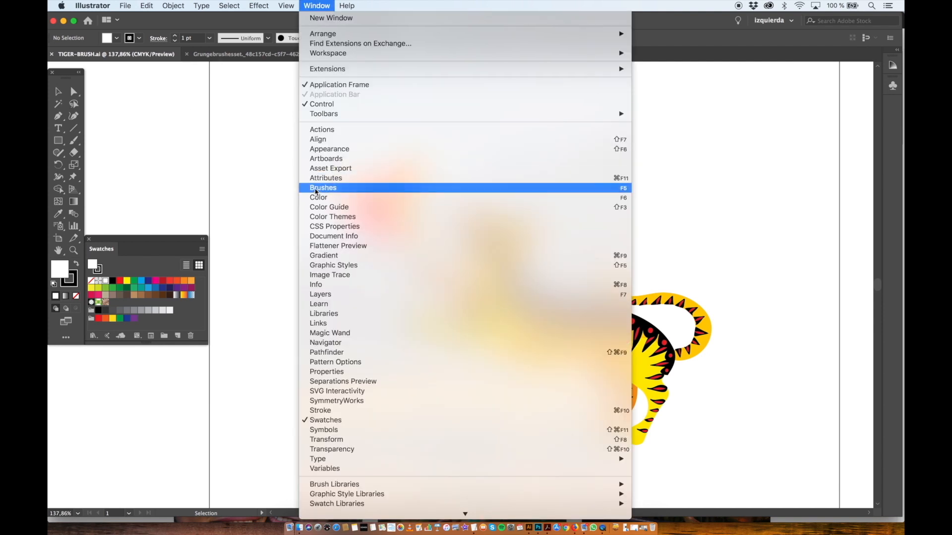
left_click(323, 188)
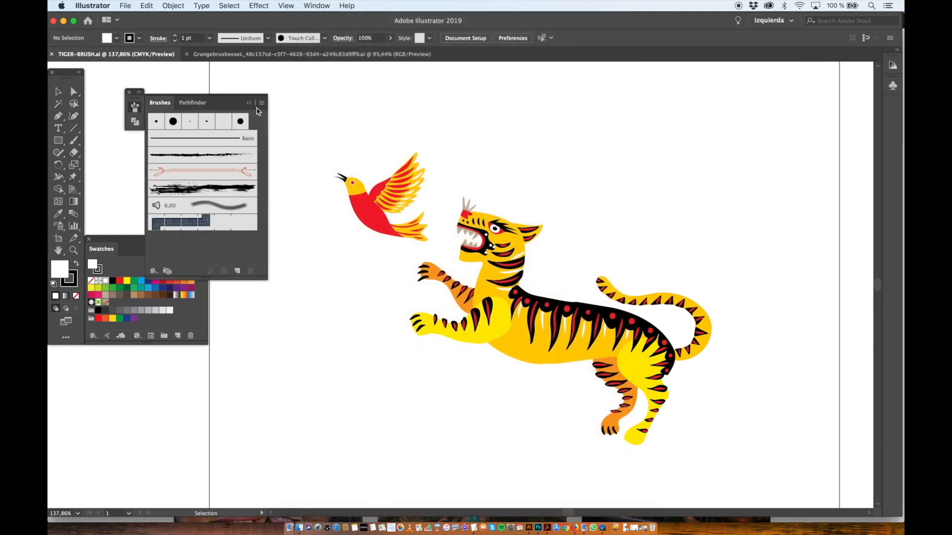
left_click(262, 102)
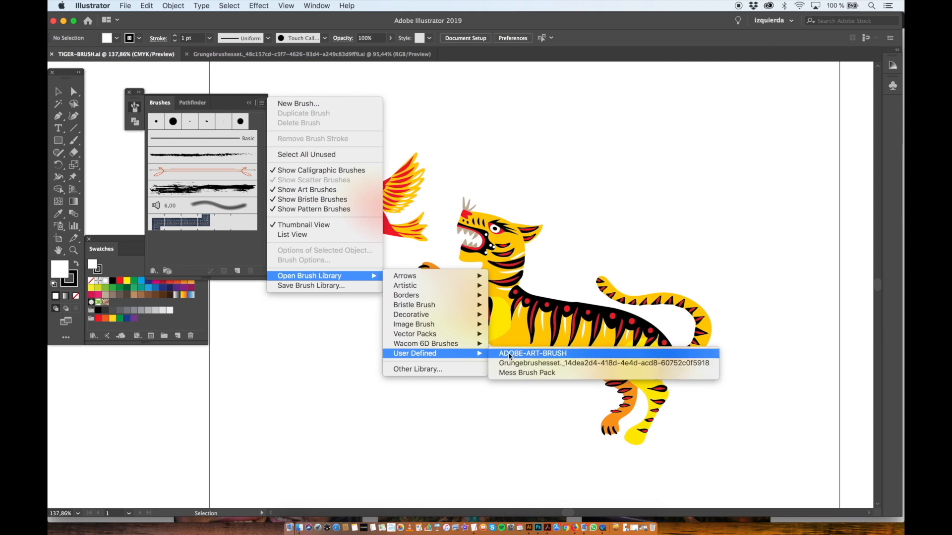
left_click(532, 353)
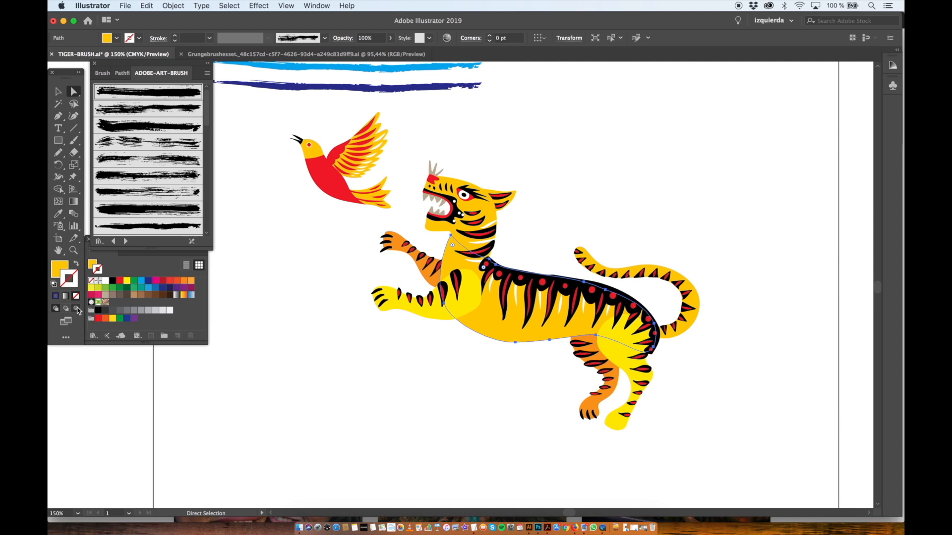
scroll("down", 3)
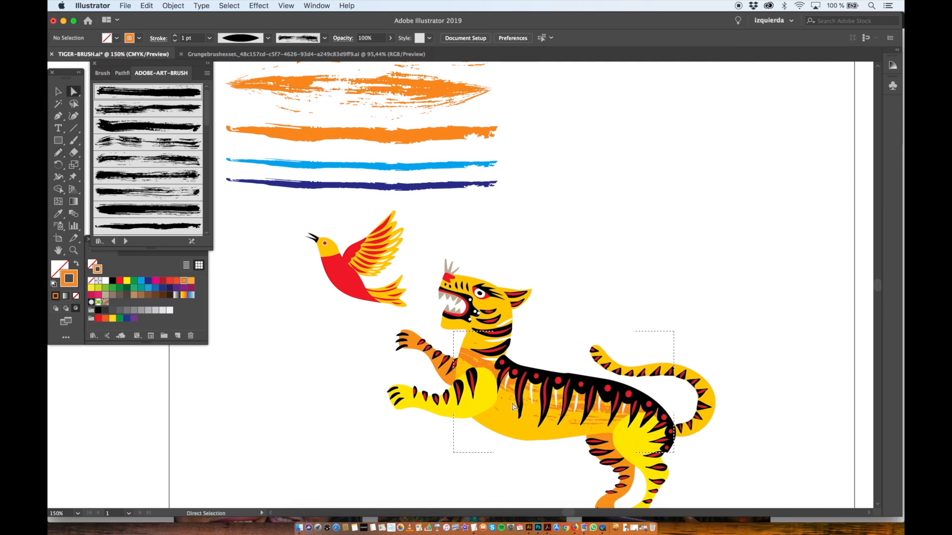
Step: Paint red and orange grunge strokes with the Pencil tool over the tiger's belly and the bird's body
left_click(59, 153)
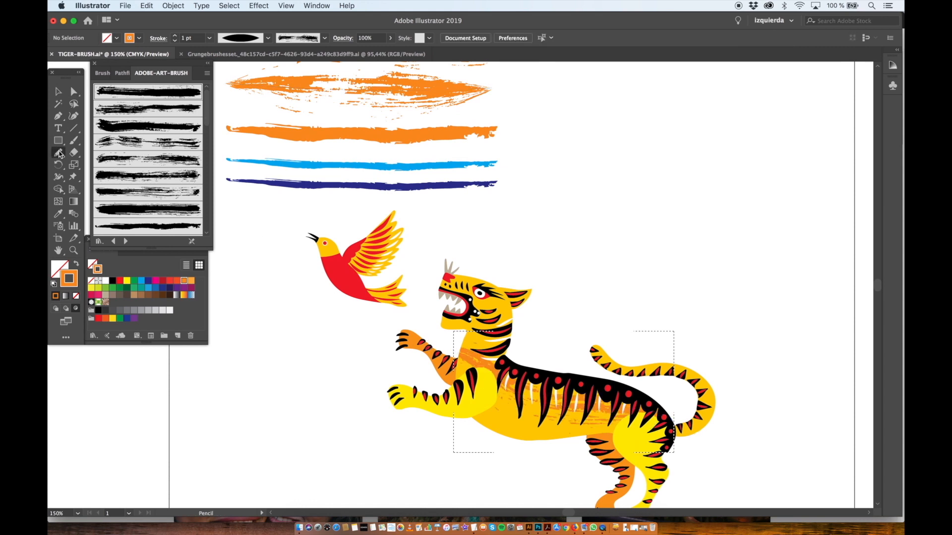
left_click_drag(431, 386, 549, 425)
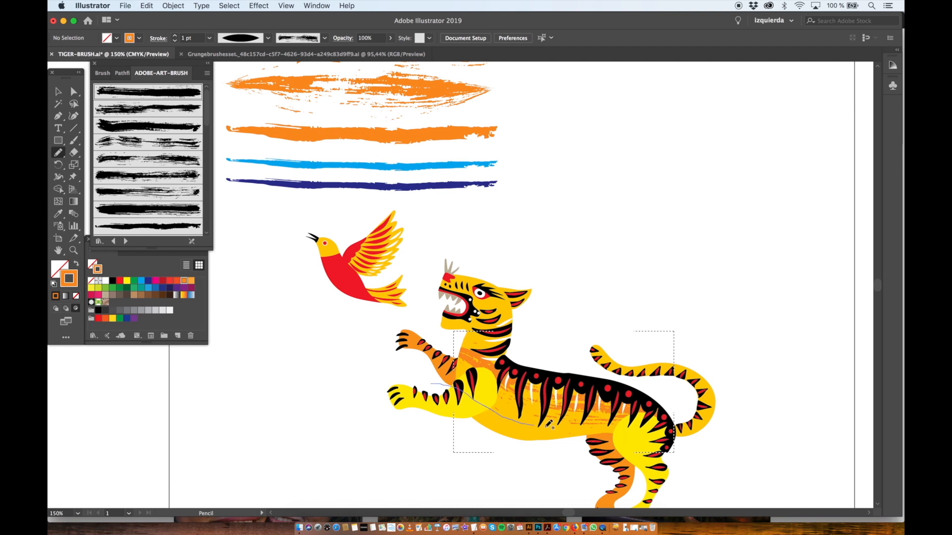
left_click(73, 91)
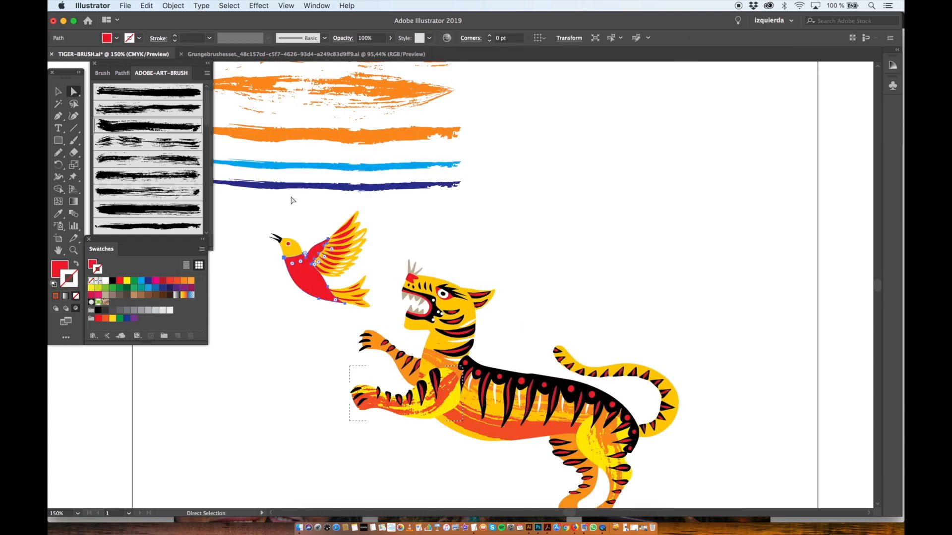
left_click(319, 277)
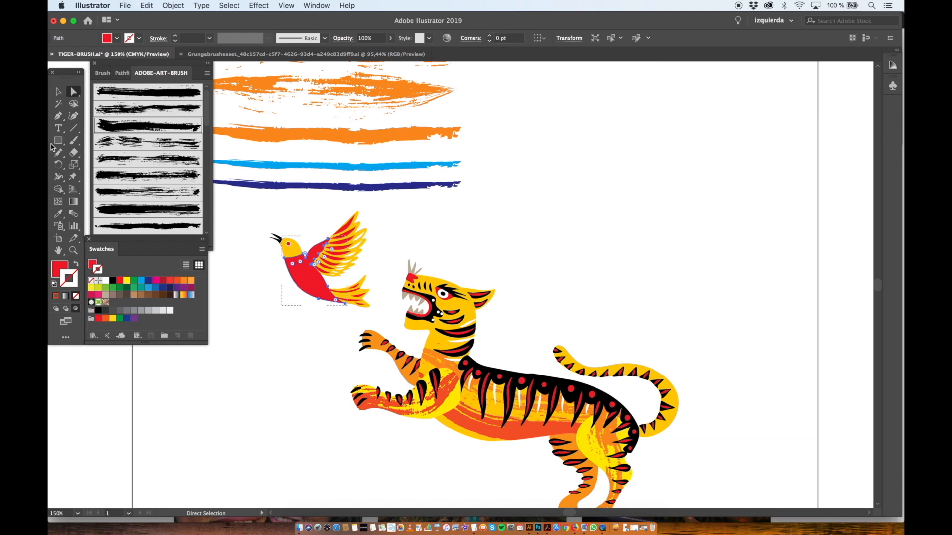
left_click(58, 152)
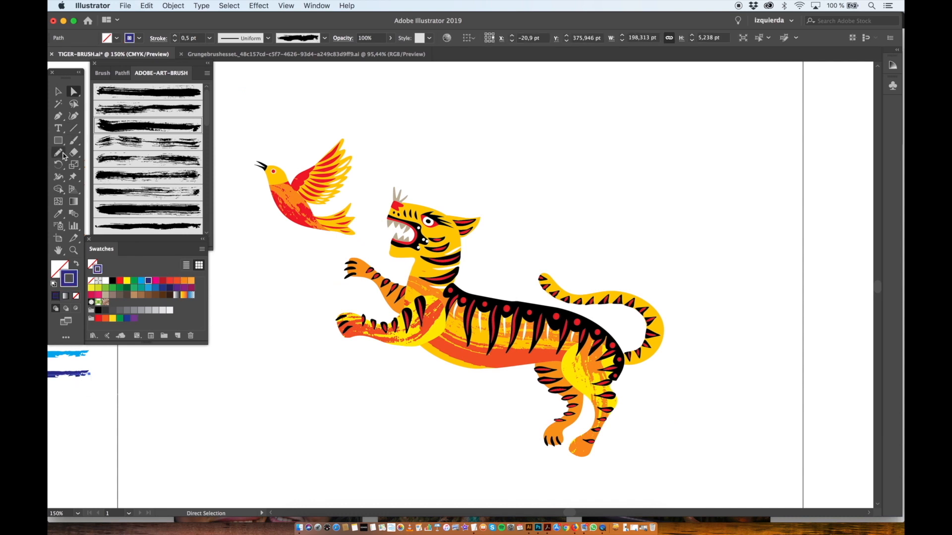
Step: Draw a black branch with blue leaves, rotating leaf copies, then mirror the scene into two facing tigers
left_click(58, 152)
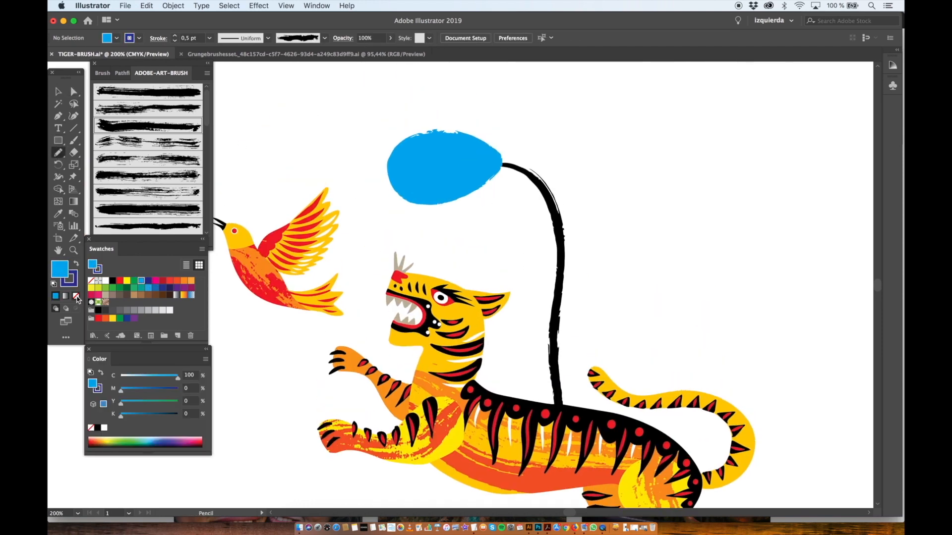
left_click(73, 92)
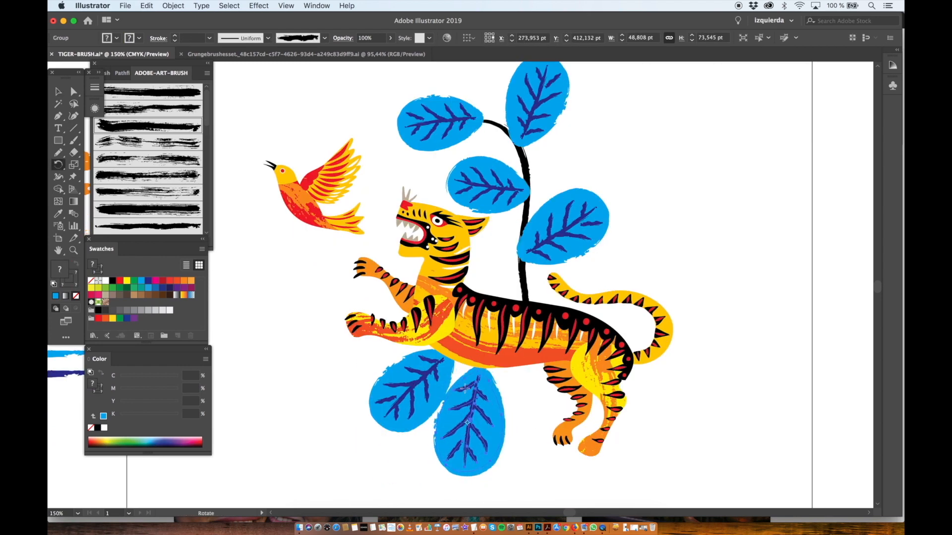
left_click(344, 411)
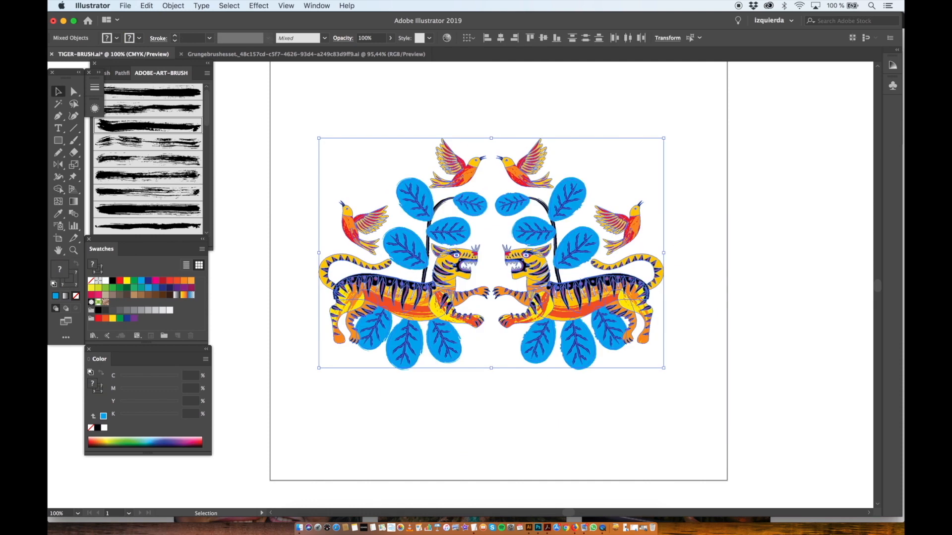
Step: Make a pattern from the mirrored artwork with Tile Type Hex by Column and finish it
left_click(172, 6)
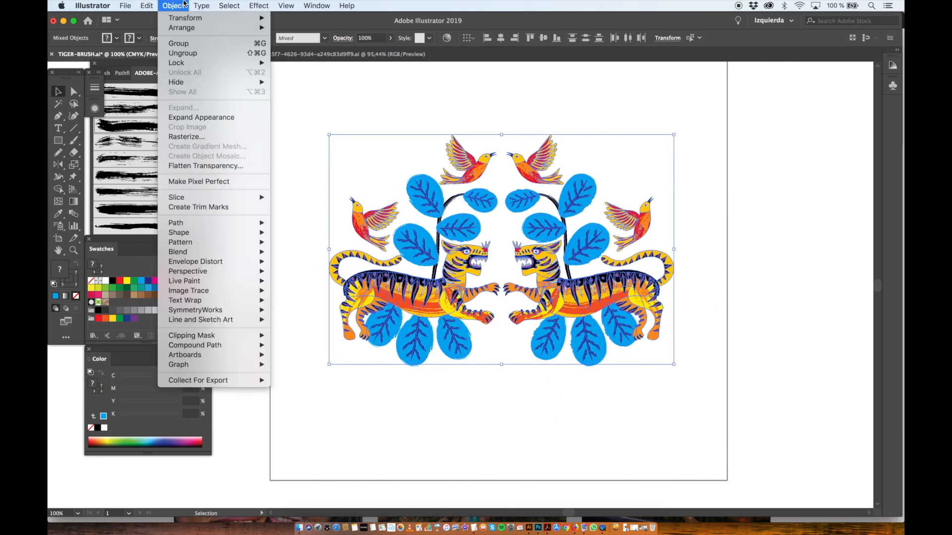
mouse_move(180, 242)
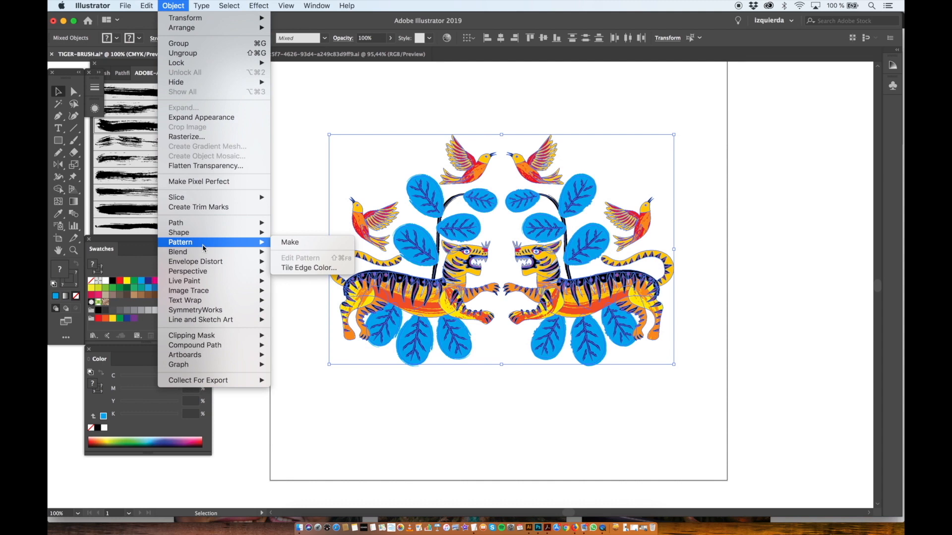
mouse_move(290, 242)
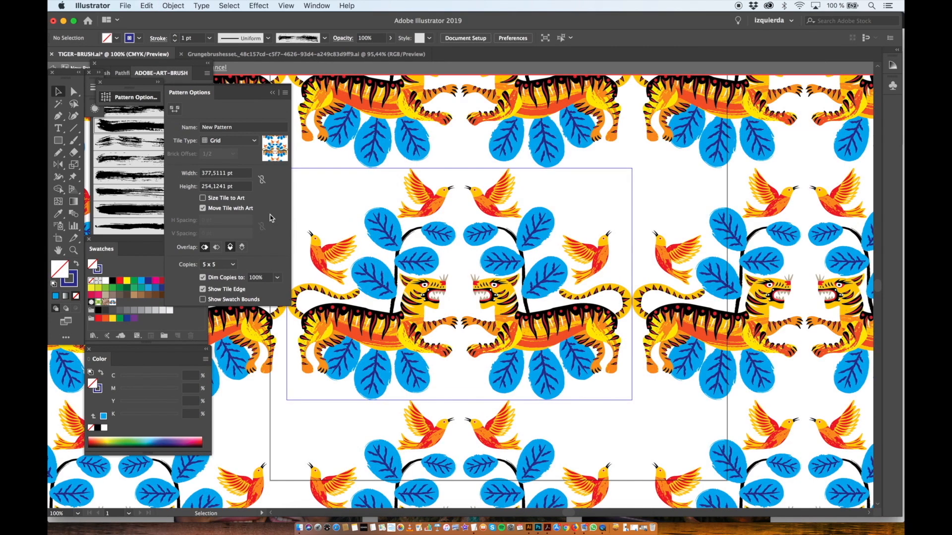
left_click(232, 139)
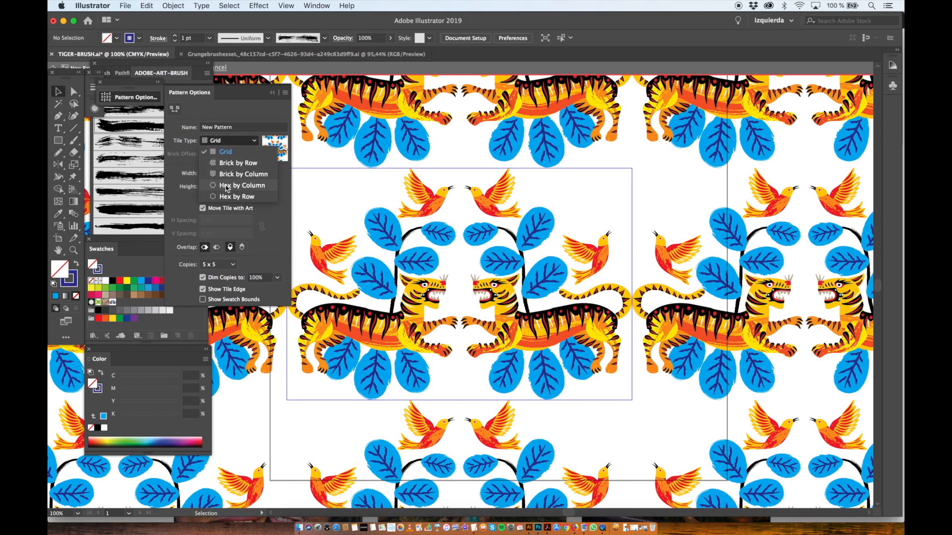
left_click(241, 186)
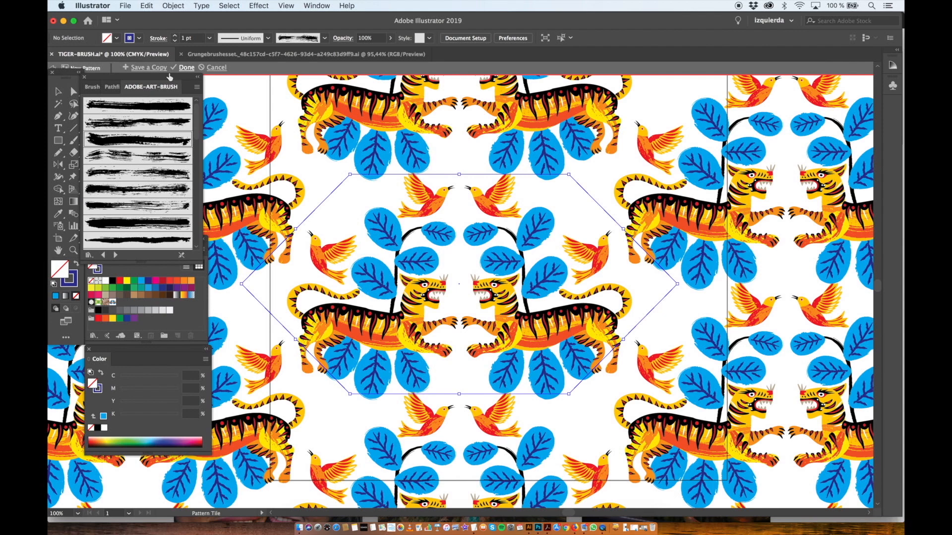
left_click(188, 68)
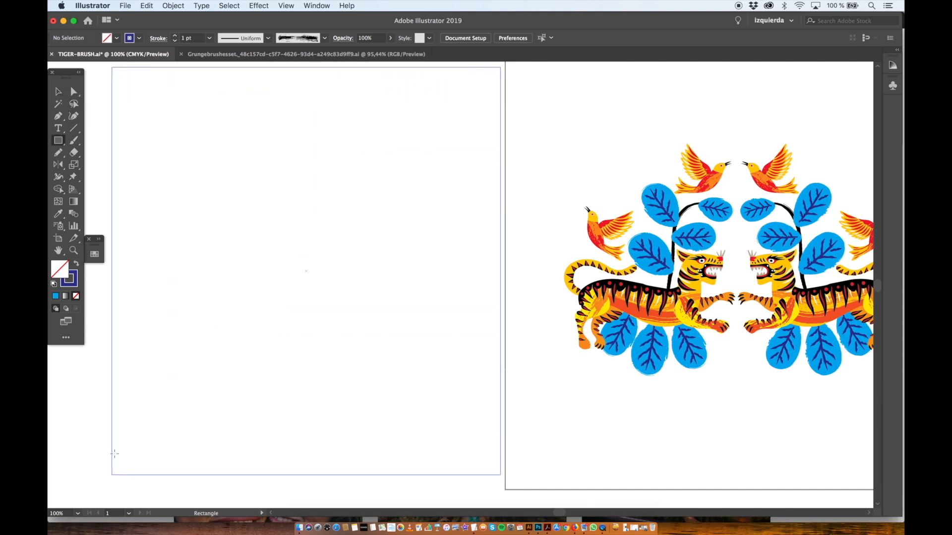
Step: Draw a rectangle over the left artboard and scale only its pattern fill to 42% with preview
left_click_drag(112, 67, 499, 475)
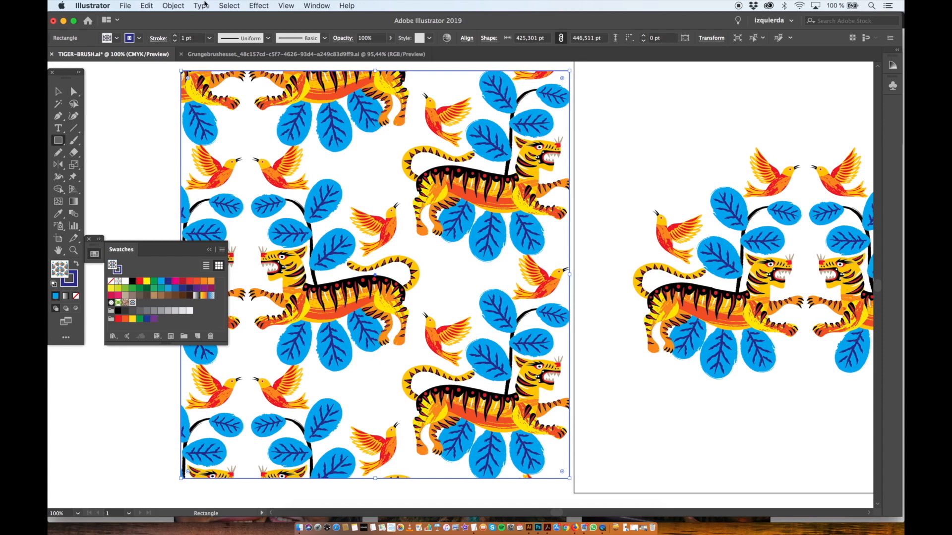
left_click(173, 6)
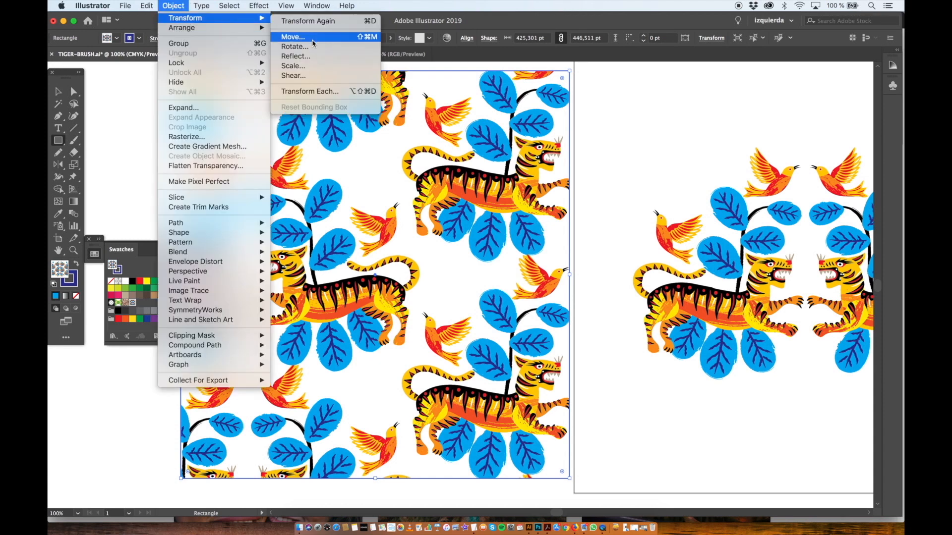
left_click(292, 66)
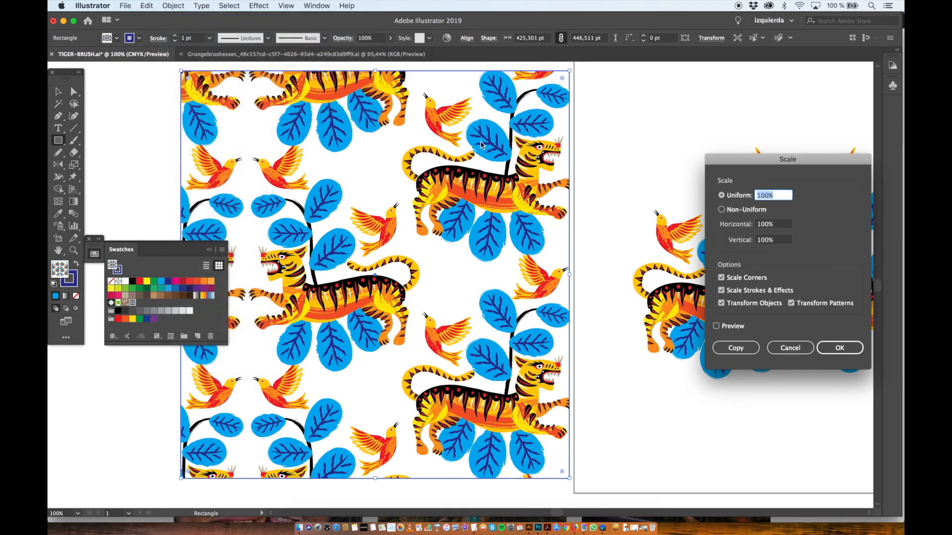
left_click(722, 304)
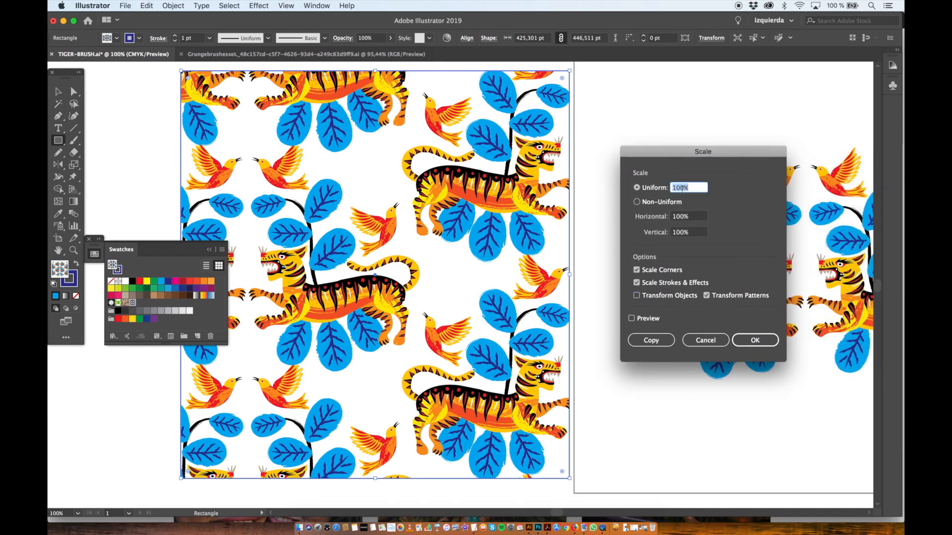
type("50")
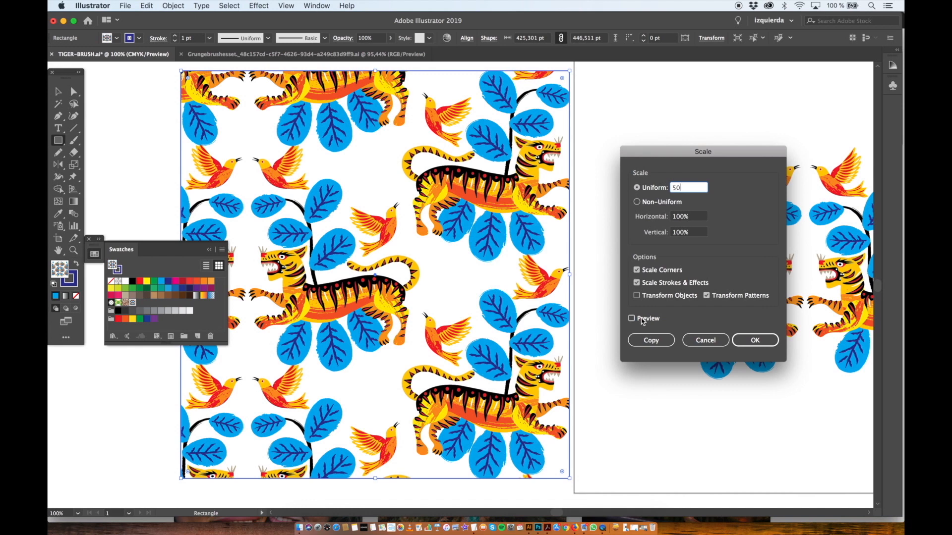
left_click(632, 318)
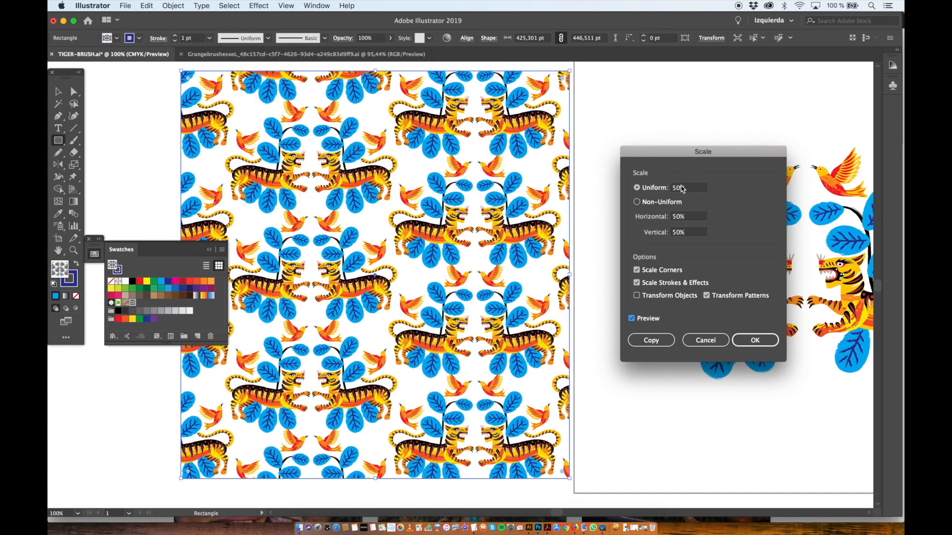
type("47%")
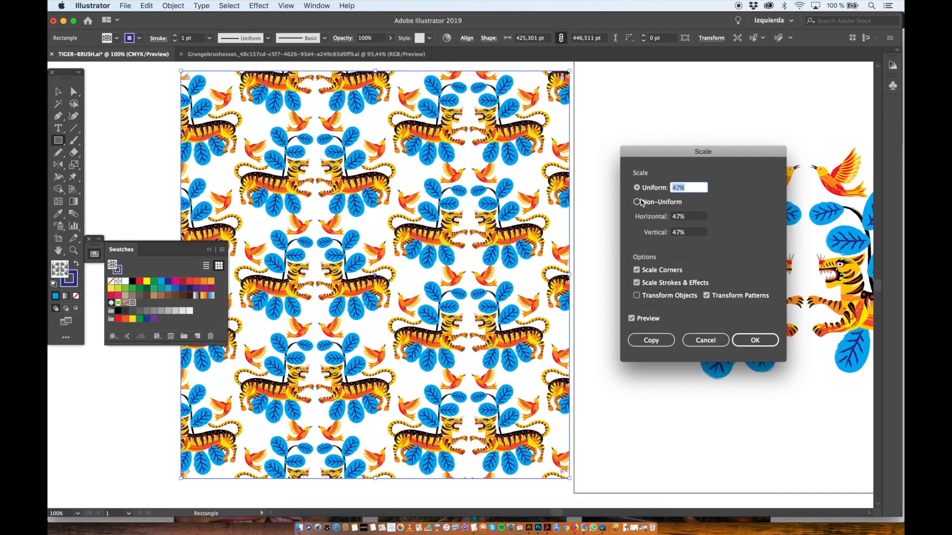
type("42%")
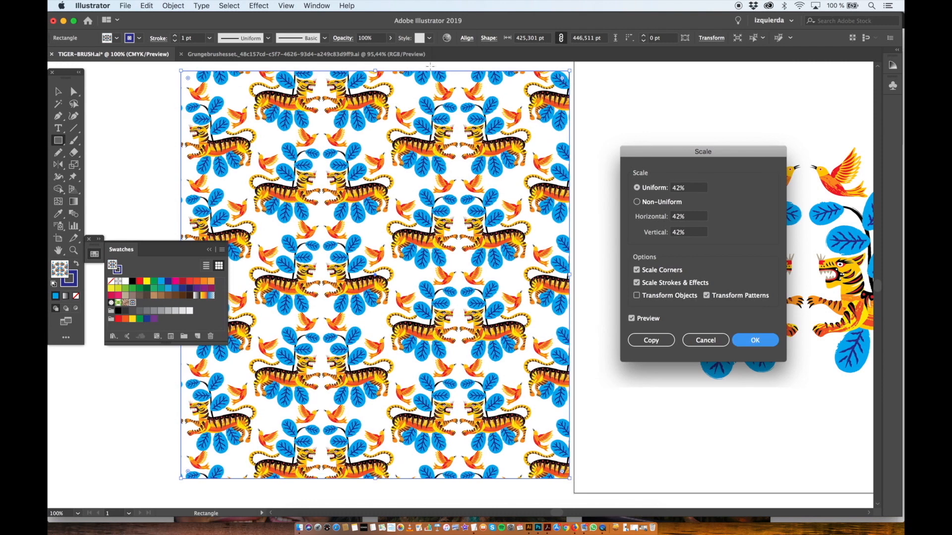
left_click(755, 340)
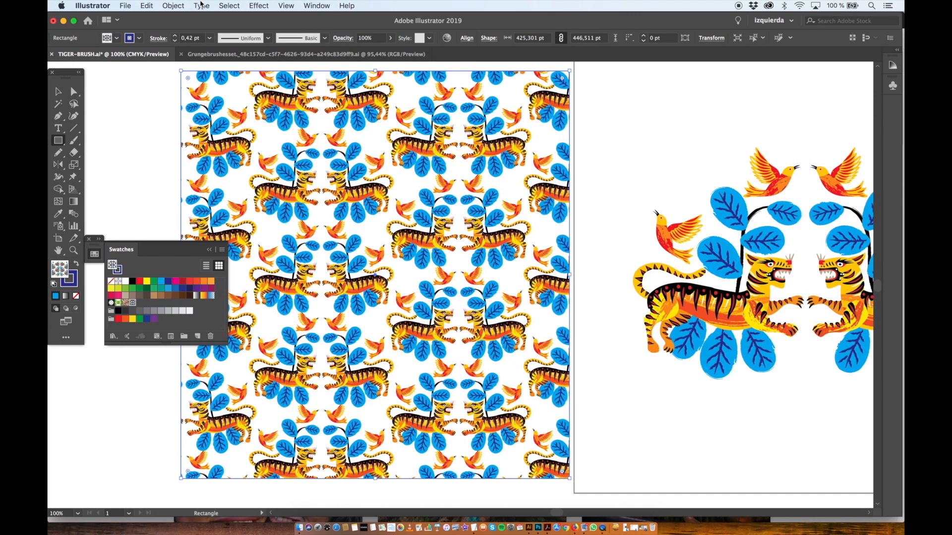
Step: Rotate the pattern fill by 45 degrees to tilt it diagonally
left_click(172, 6)
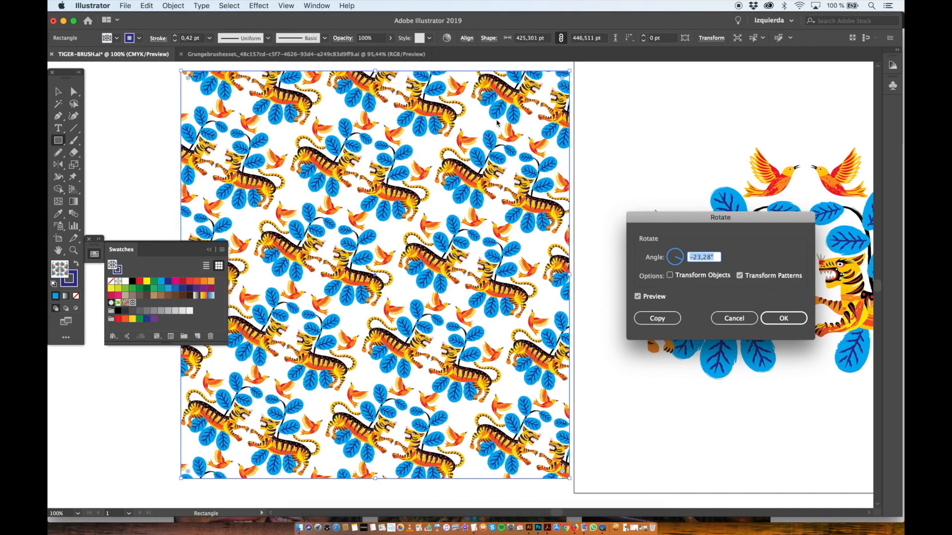
type("45")
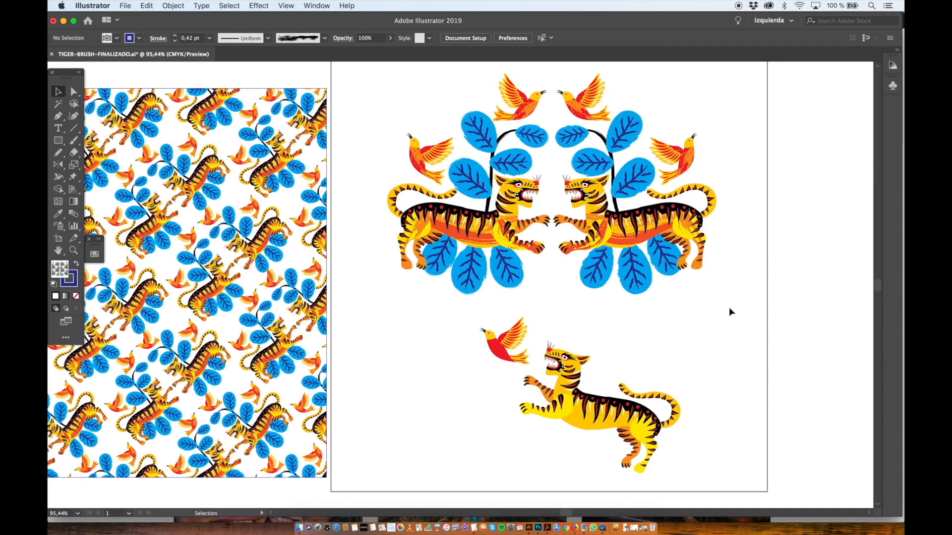
mouse_move(616, 343)
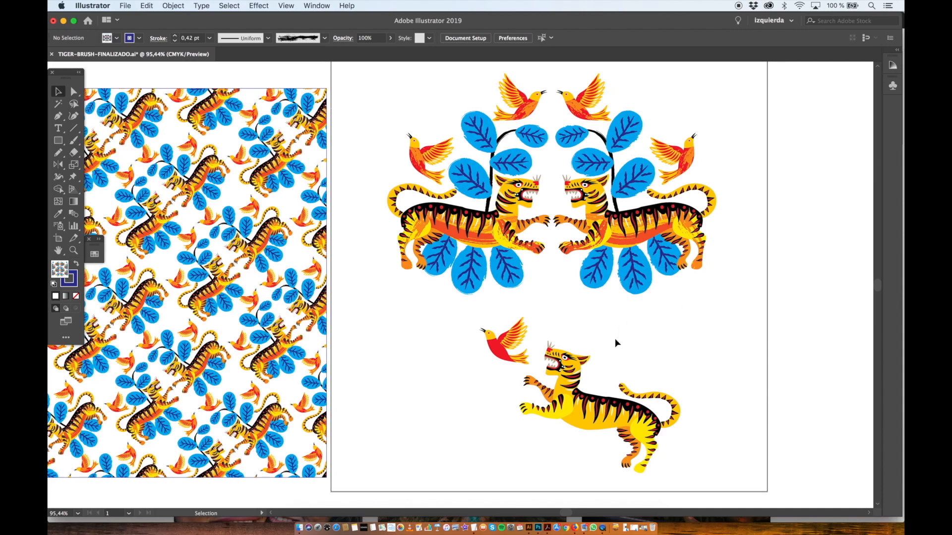